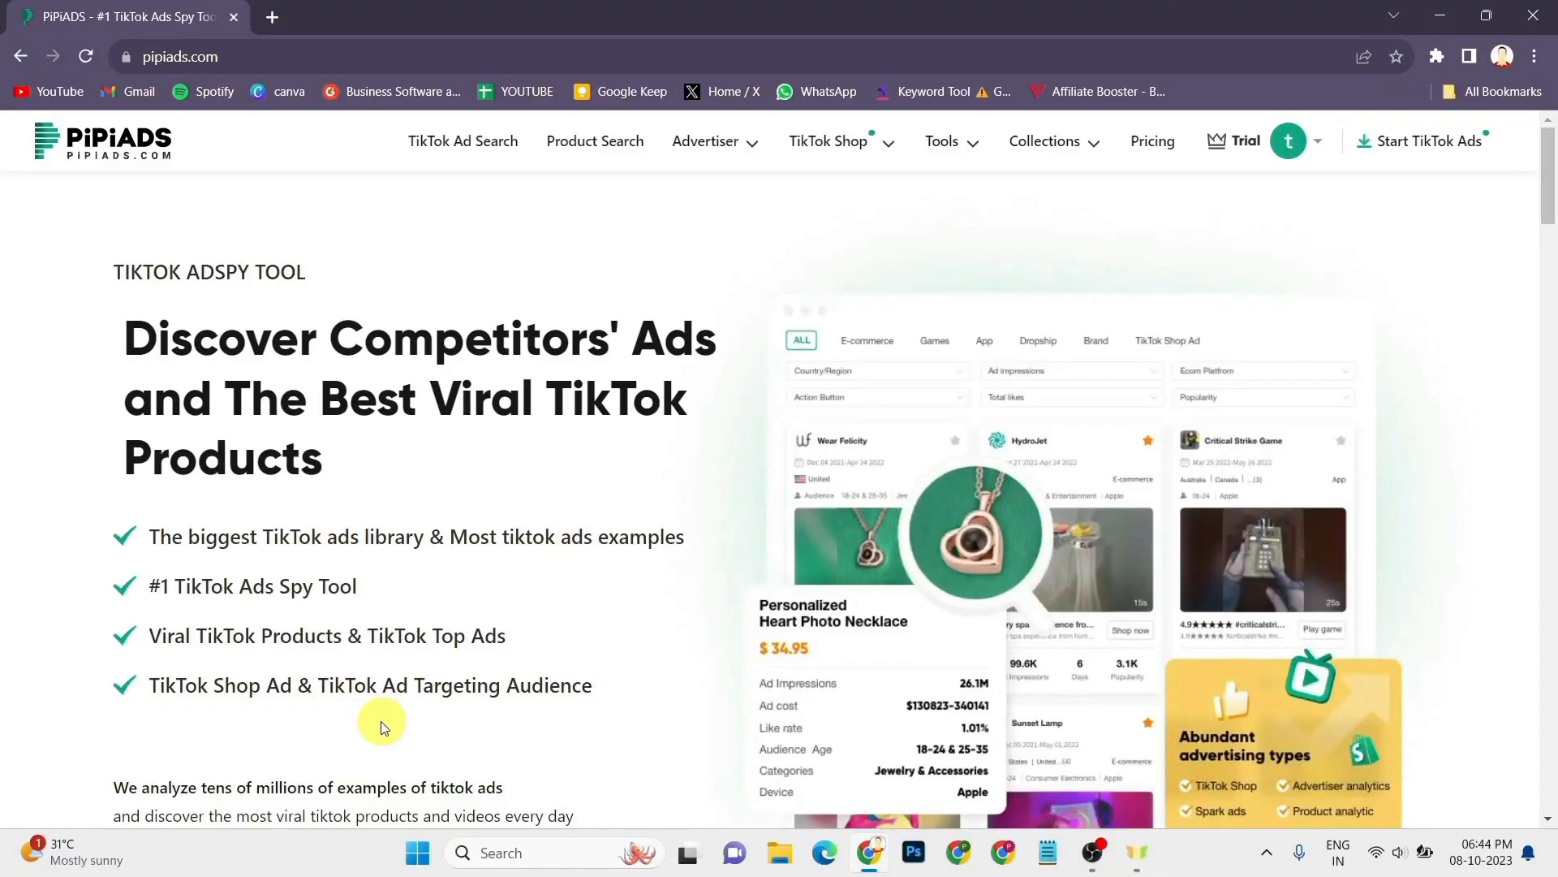
mouse_move(412, 469)
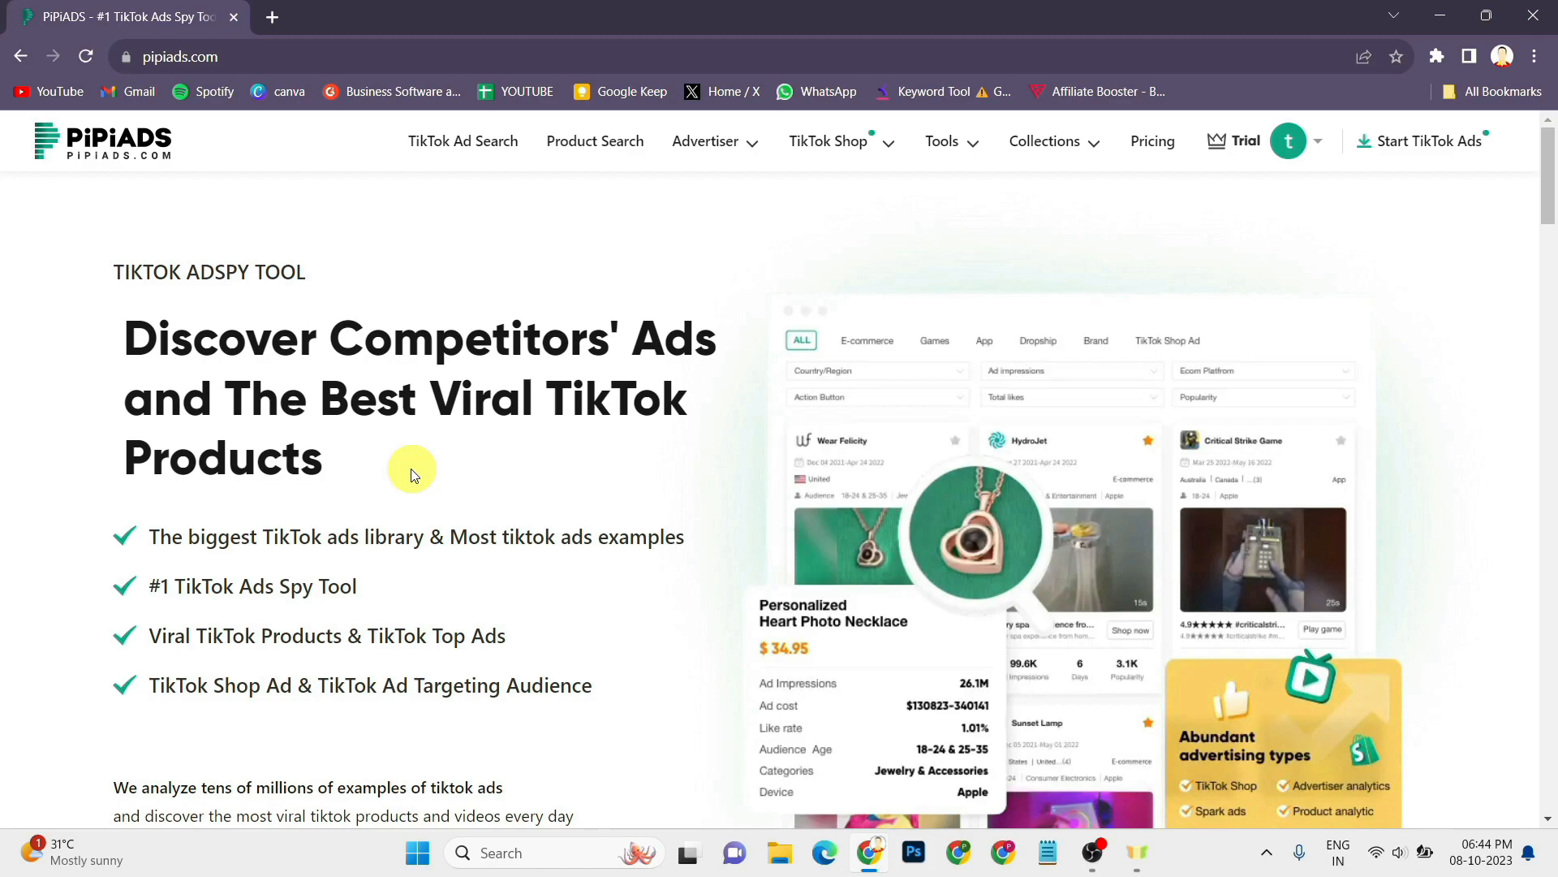
mouse_move(603, 488)
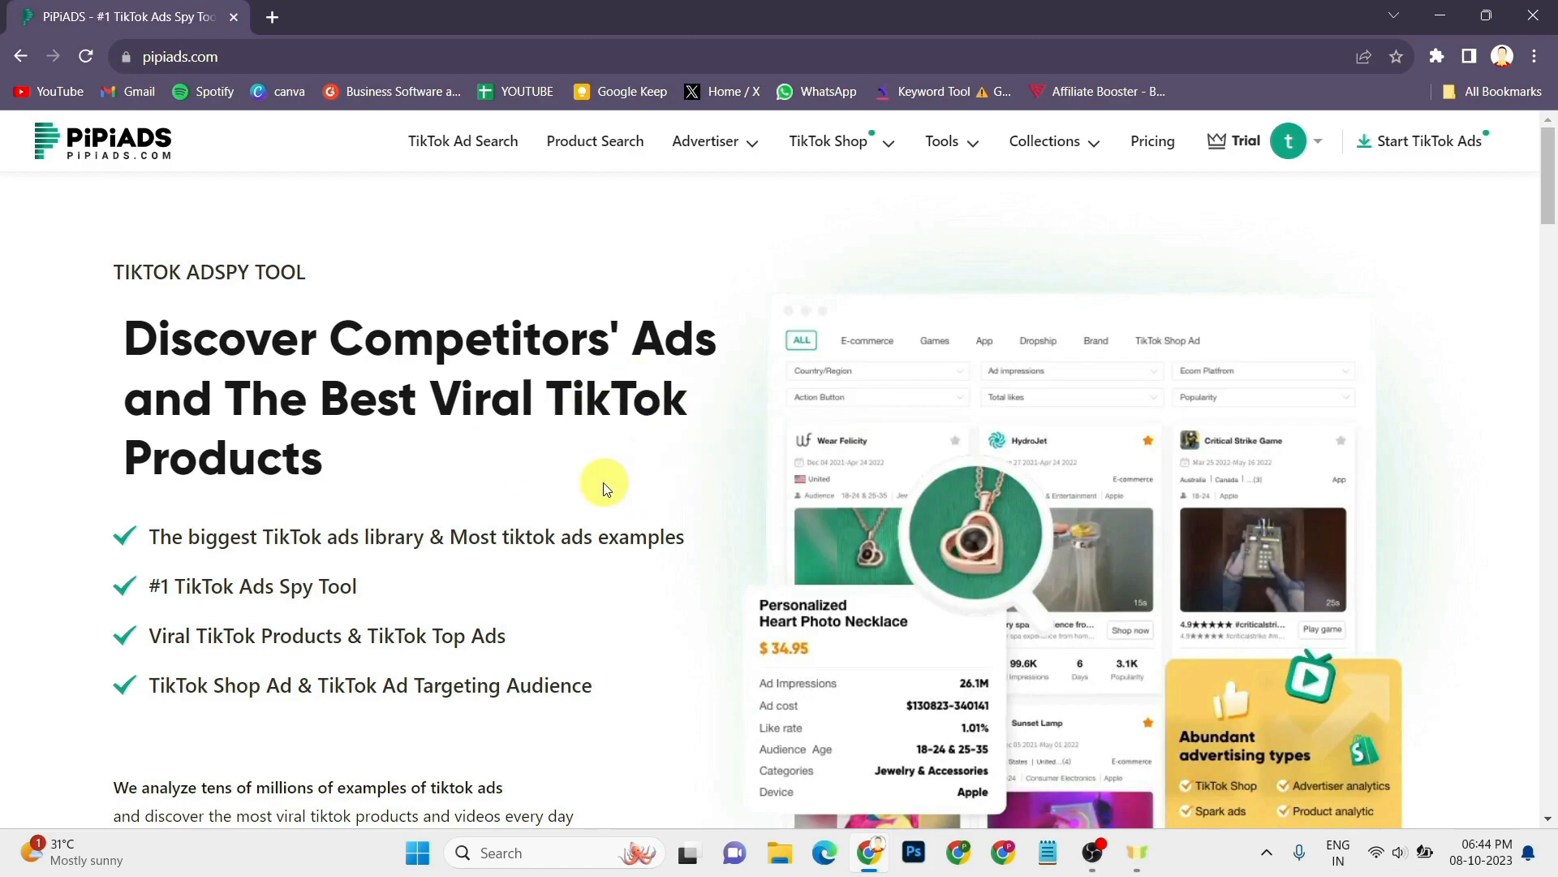
mouse_move(1054, 322)
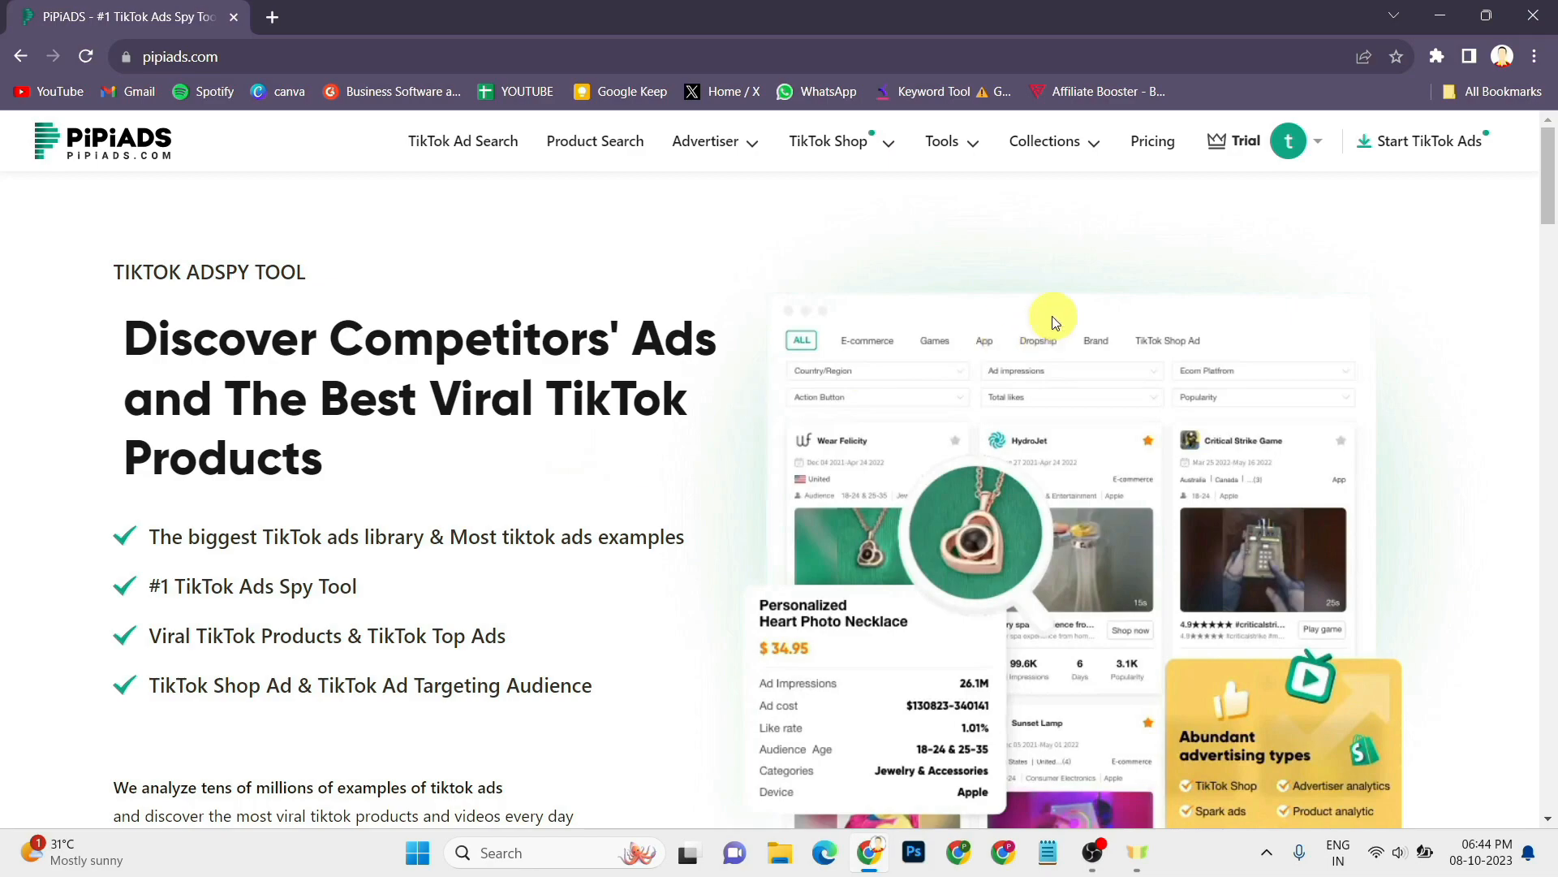
Step: Show the pricing plans billed annually, with VIP at $116 per month
click(1152, 141)
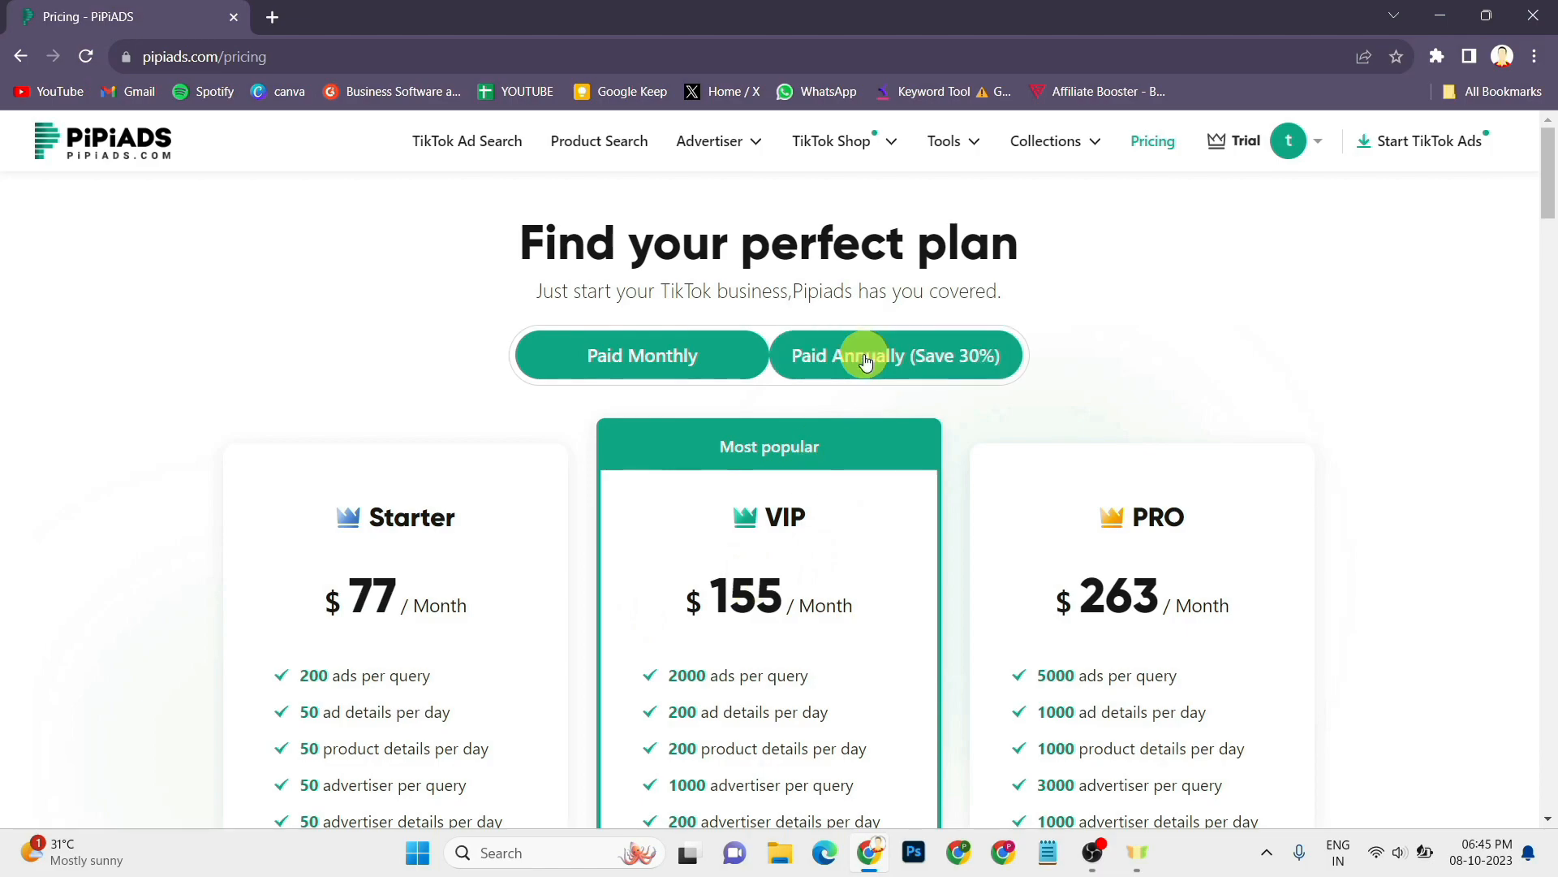
click(893, 354)
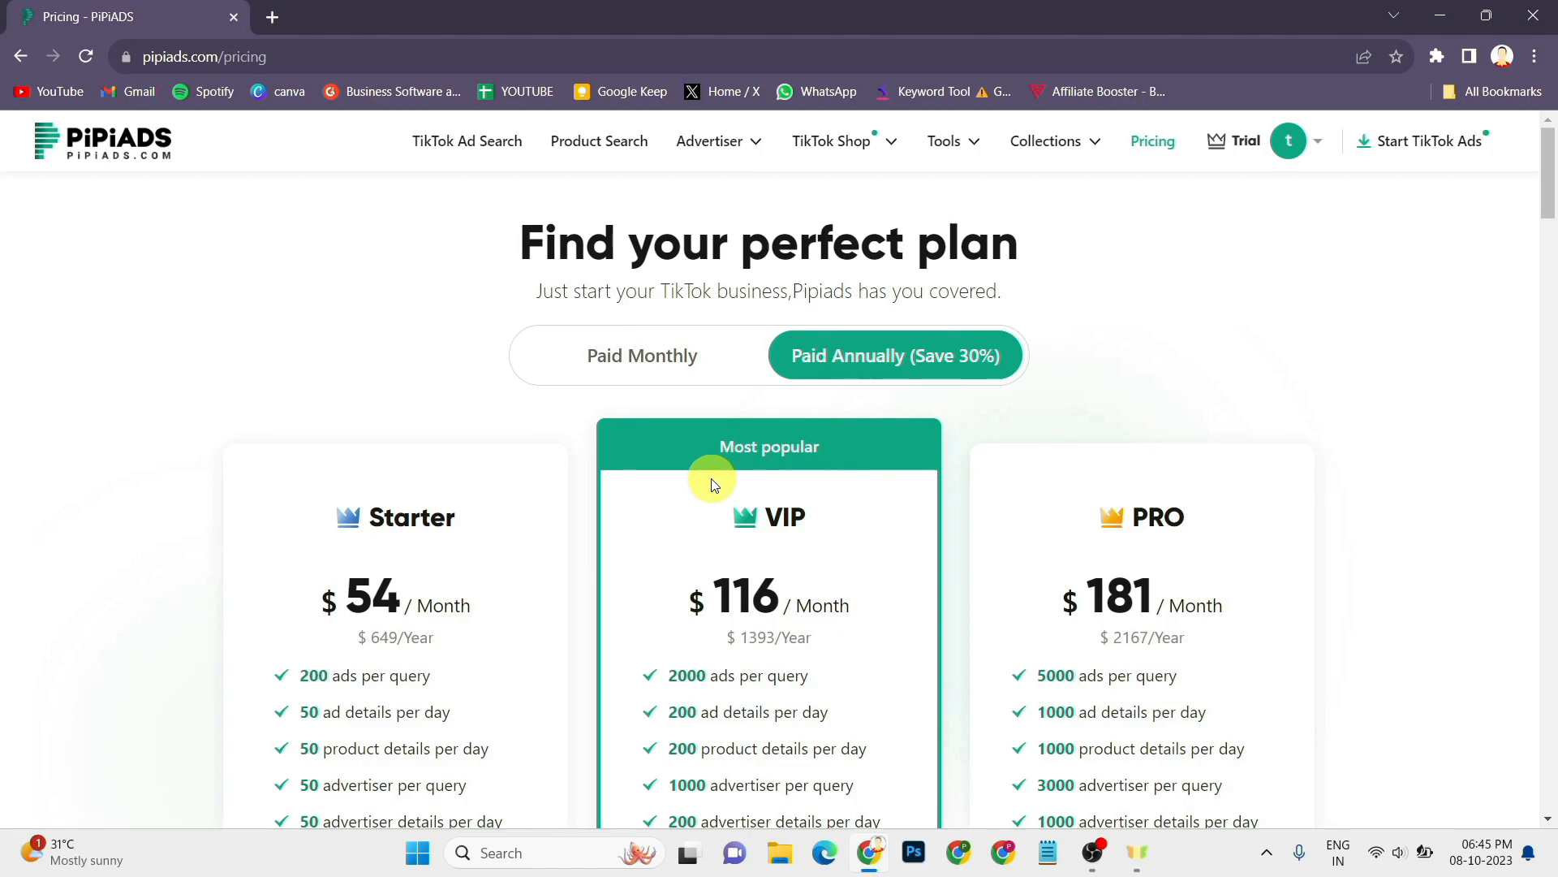
scroll(down, 3)
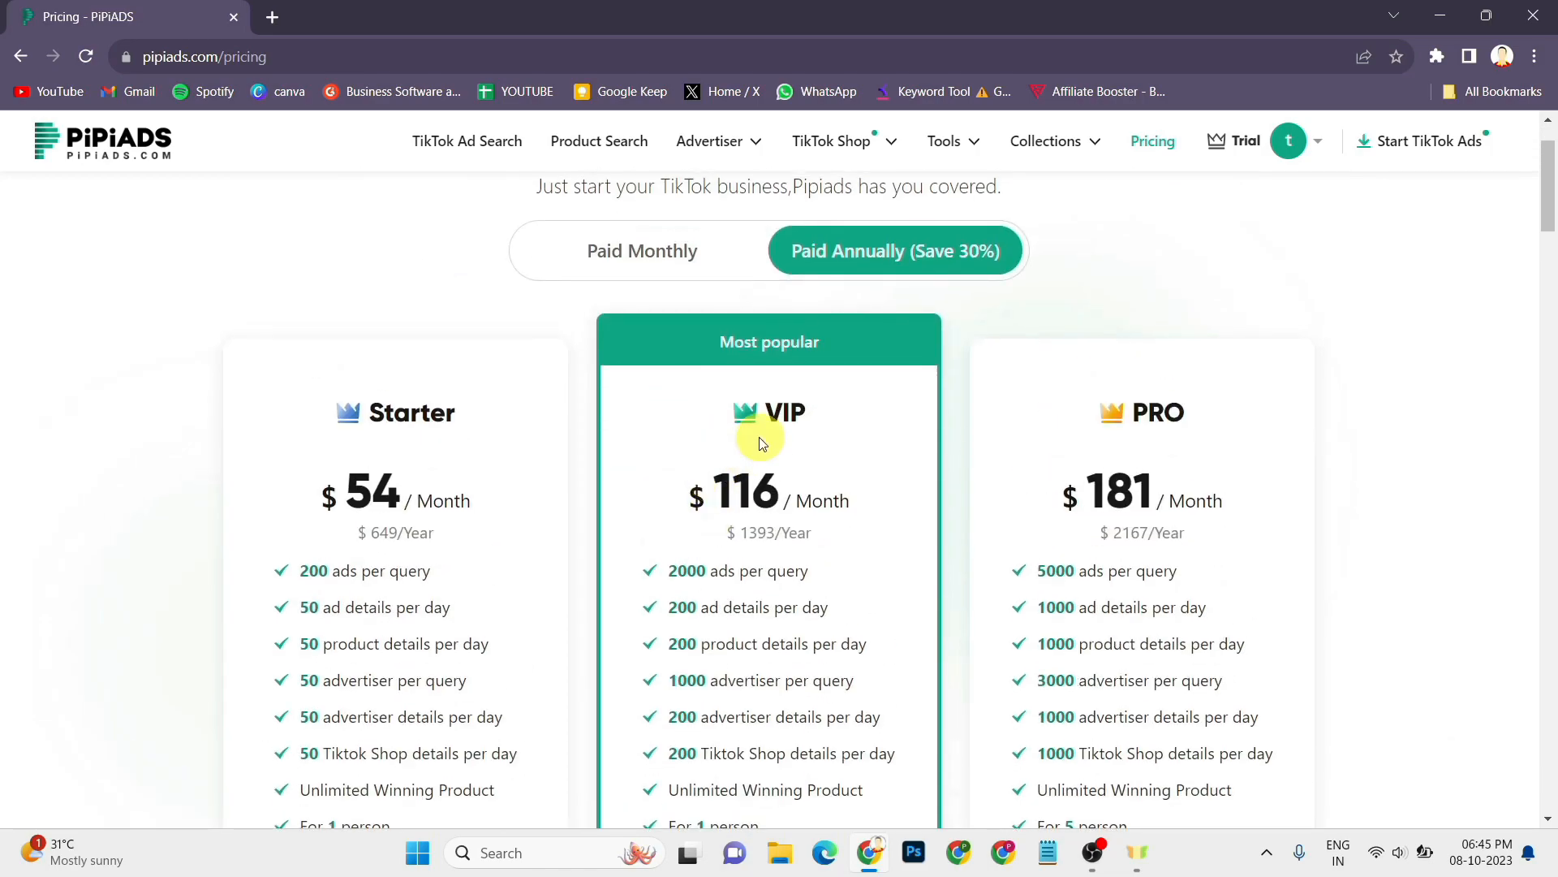
scroll(down, 3)
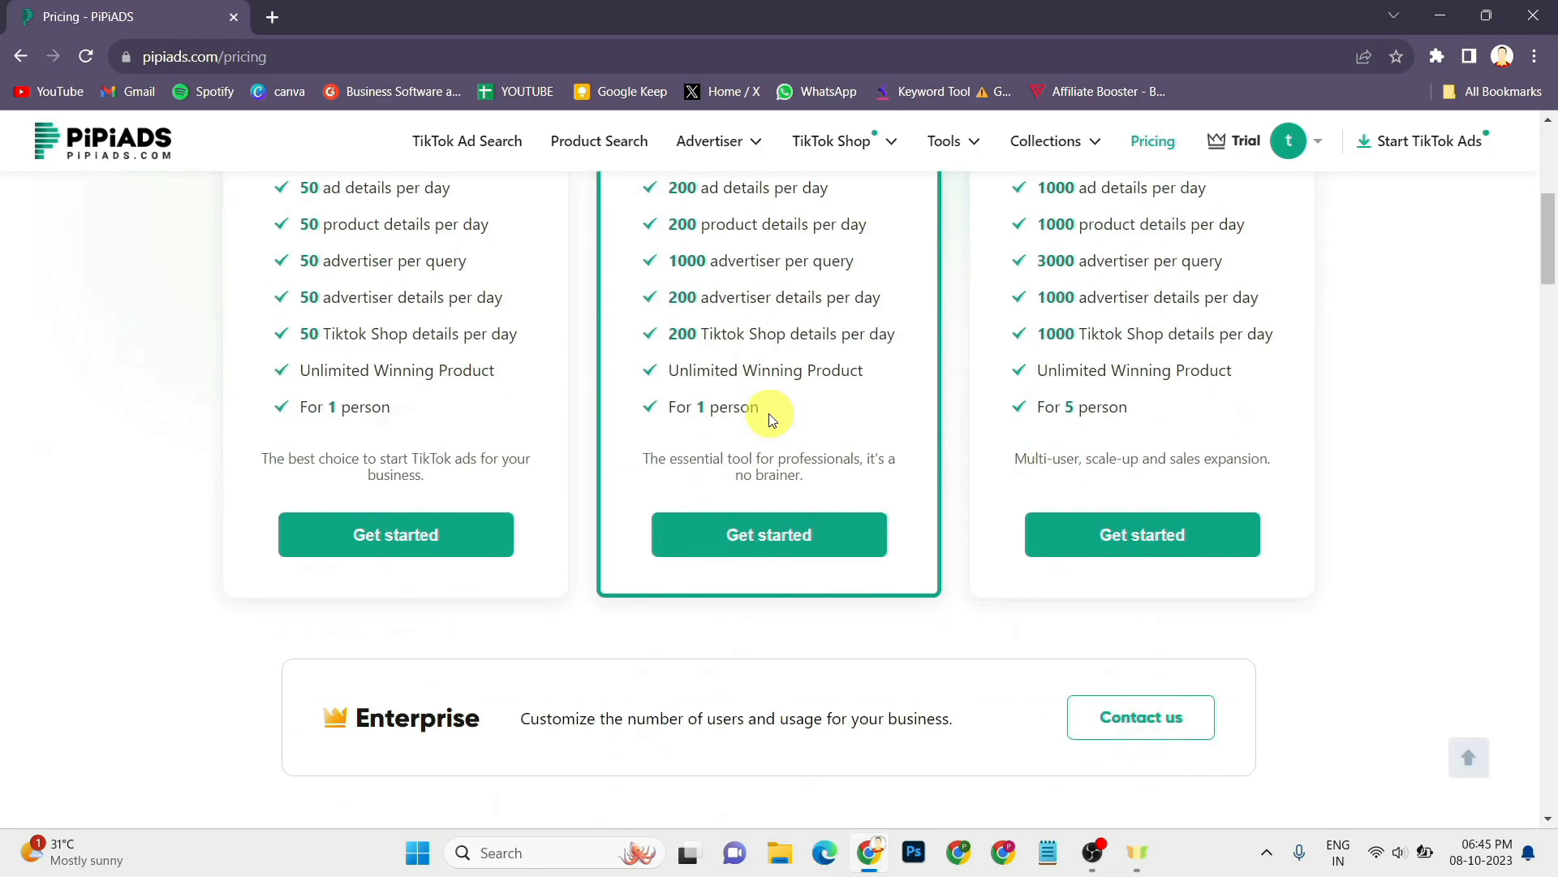
Step: Choose Get started on the VIP plan to open its yearly $1393 order
click(767, 534)
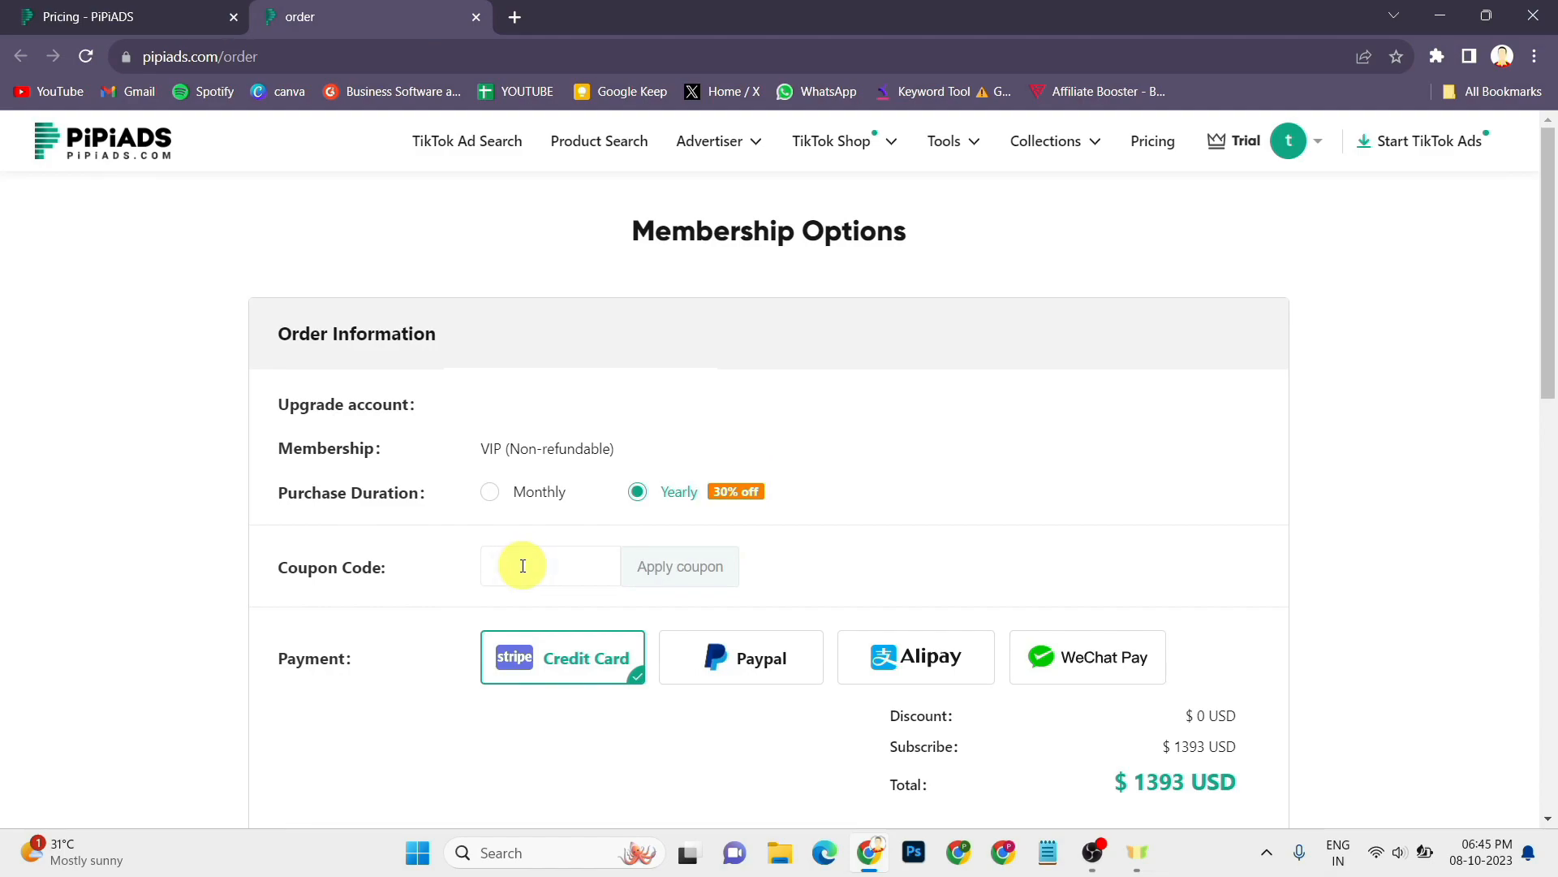
Step: Apply coupon code TECHPROMISE10 and confirm the valid-coupon message
click(550, 565)
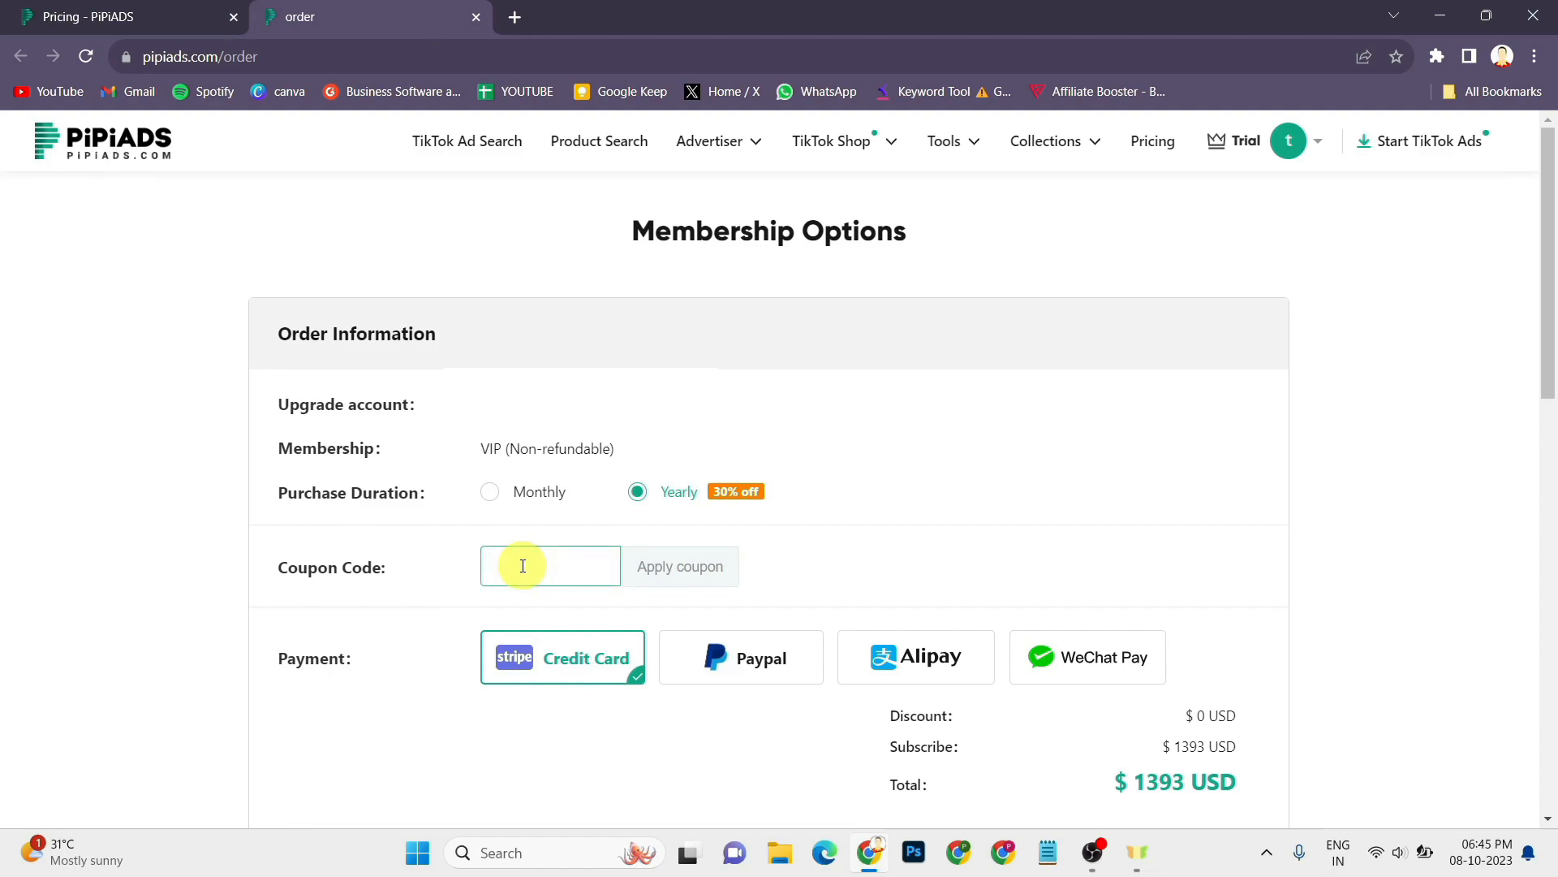
text(TECHPROMISE10)
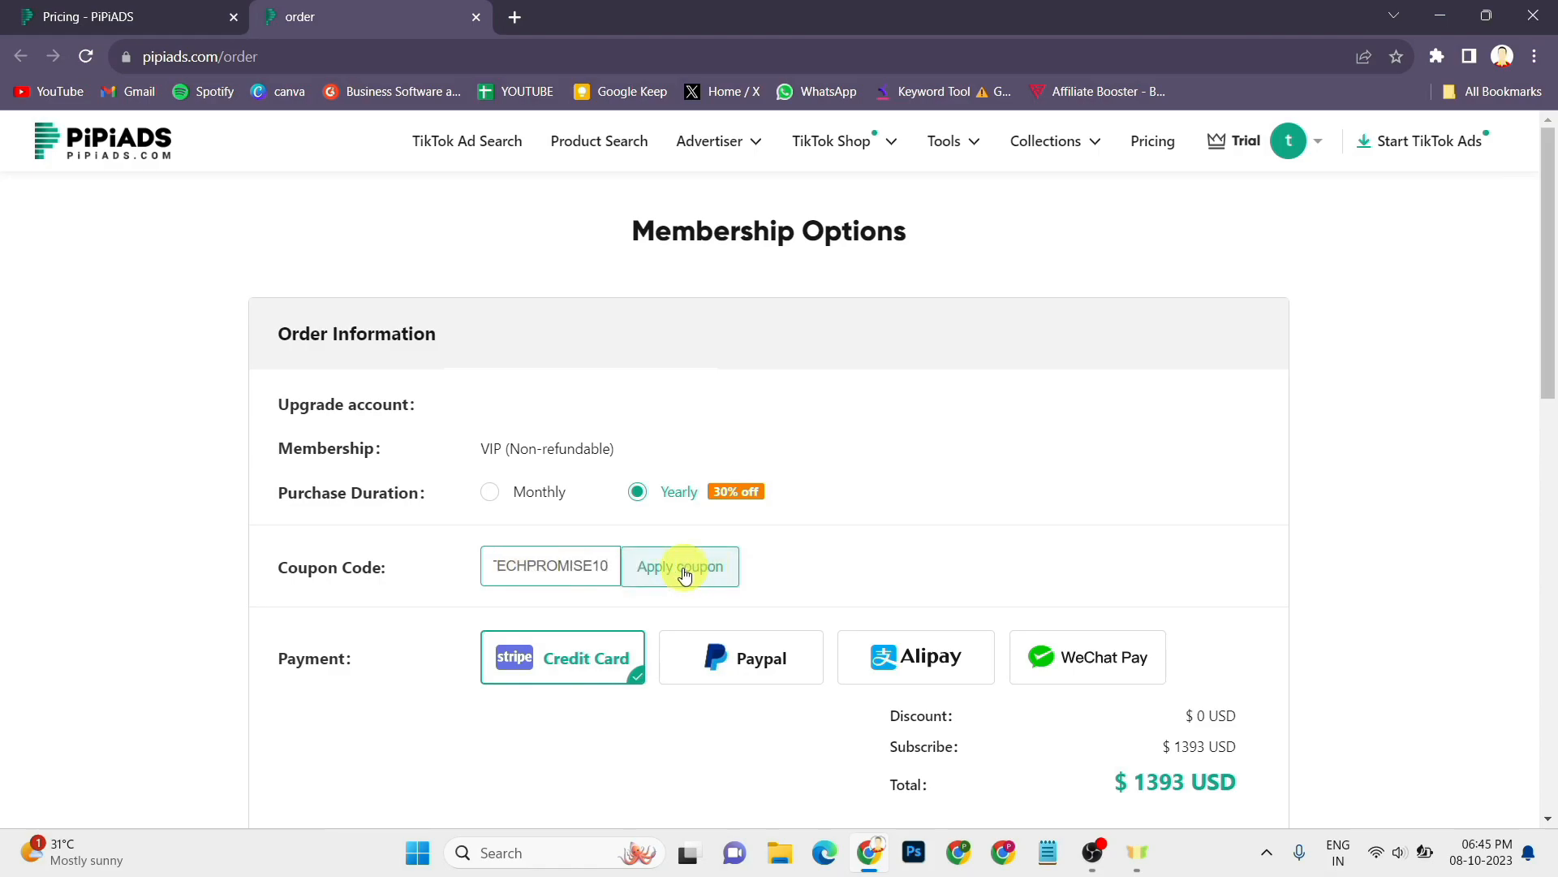
click(680, 566)
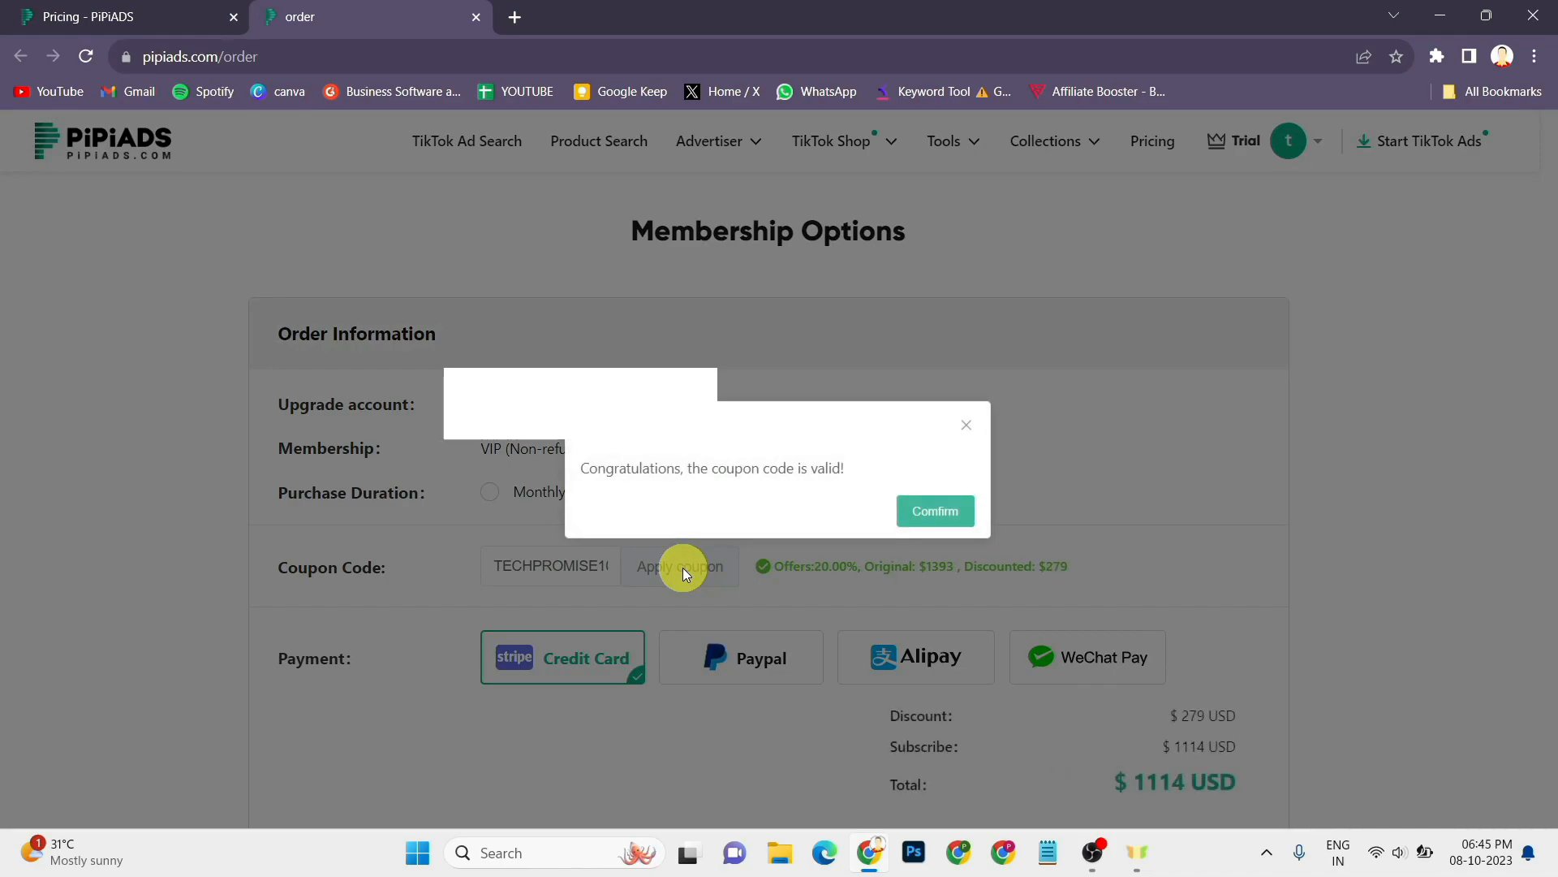
mouse_move(807, 502)
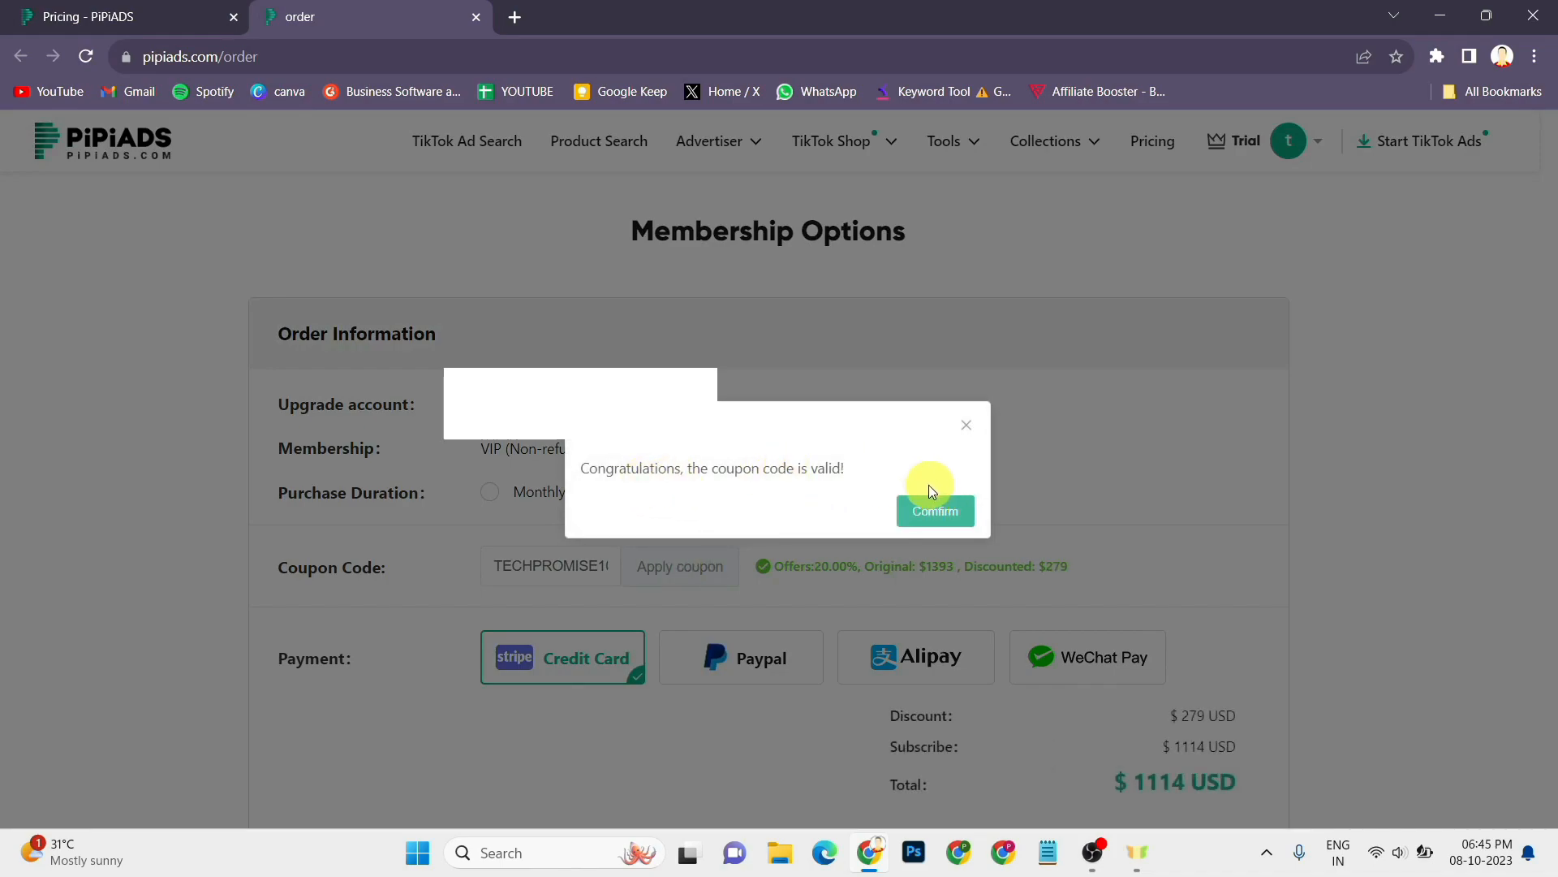
click(934, 510)
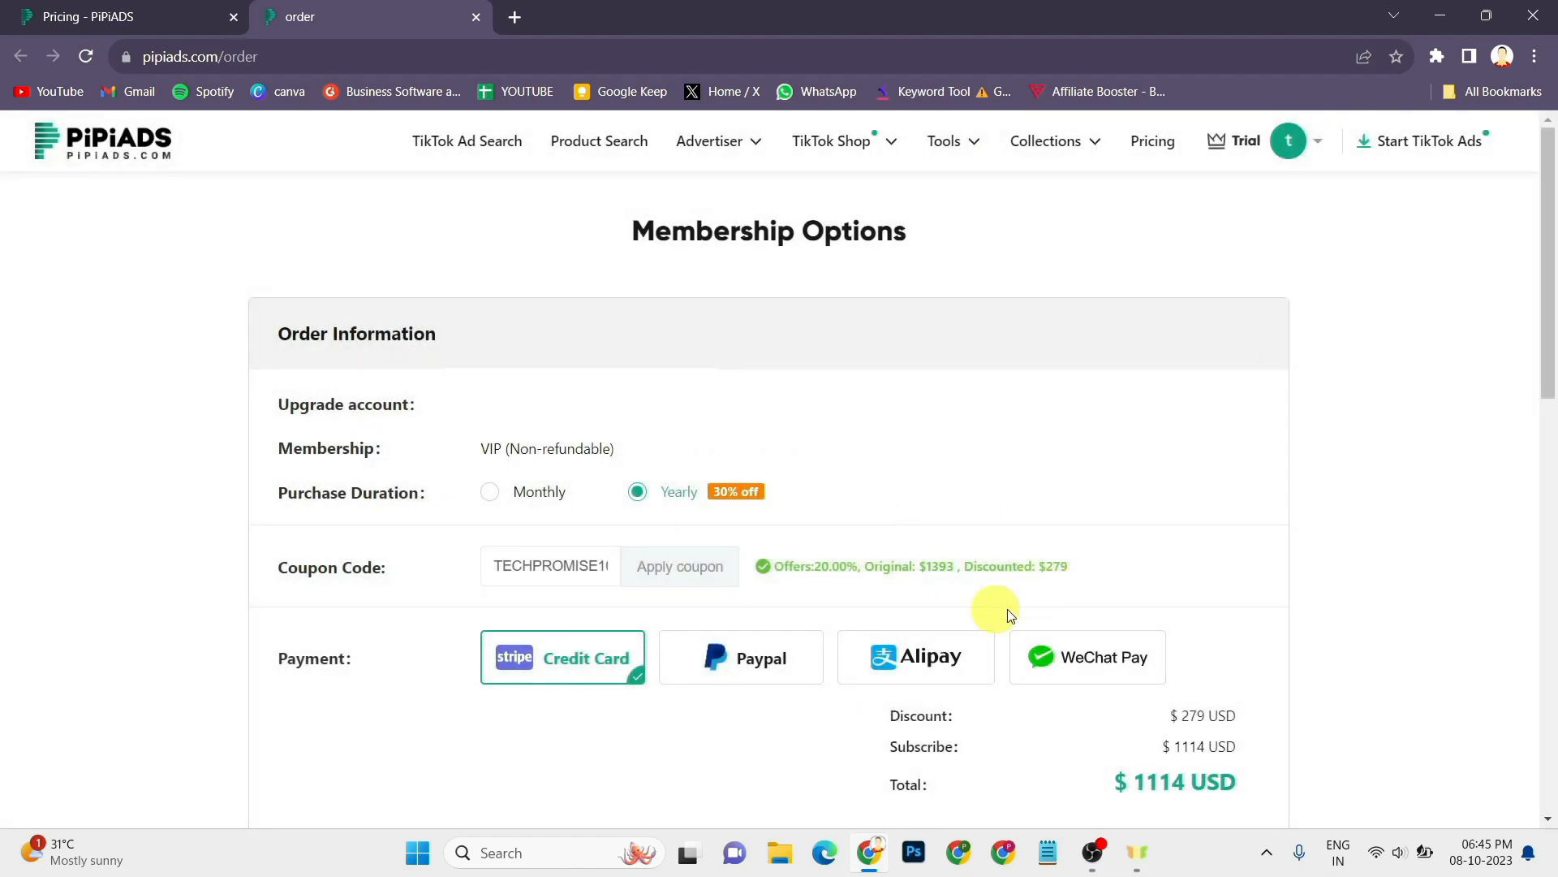
mouse_move(934, 569)
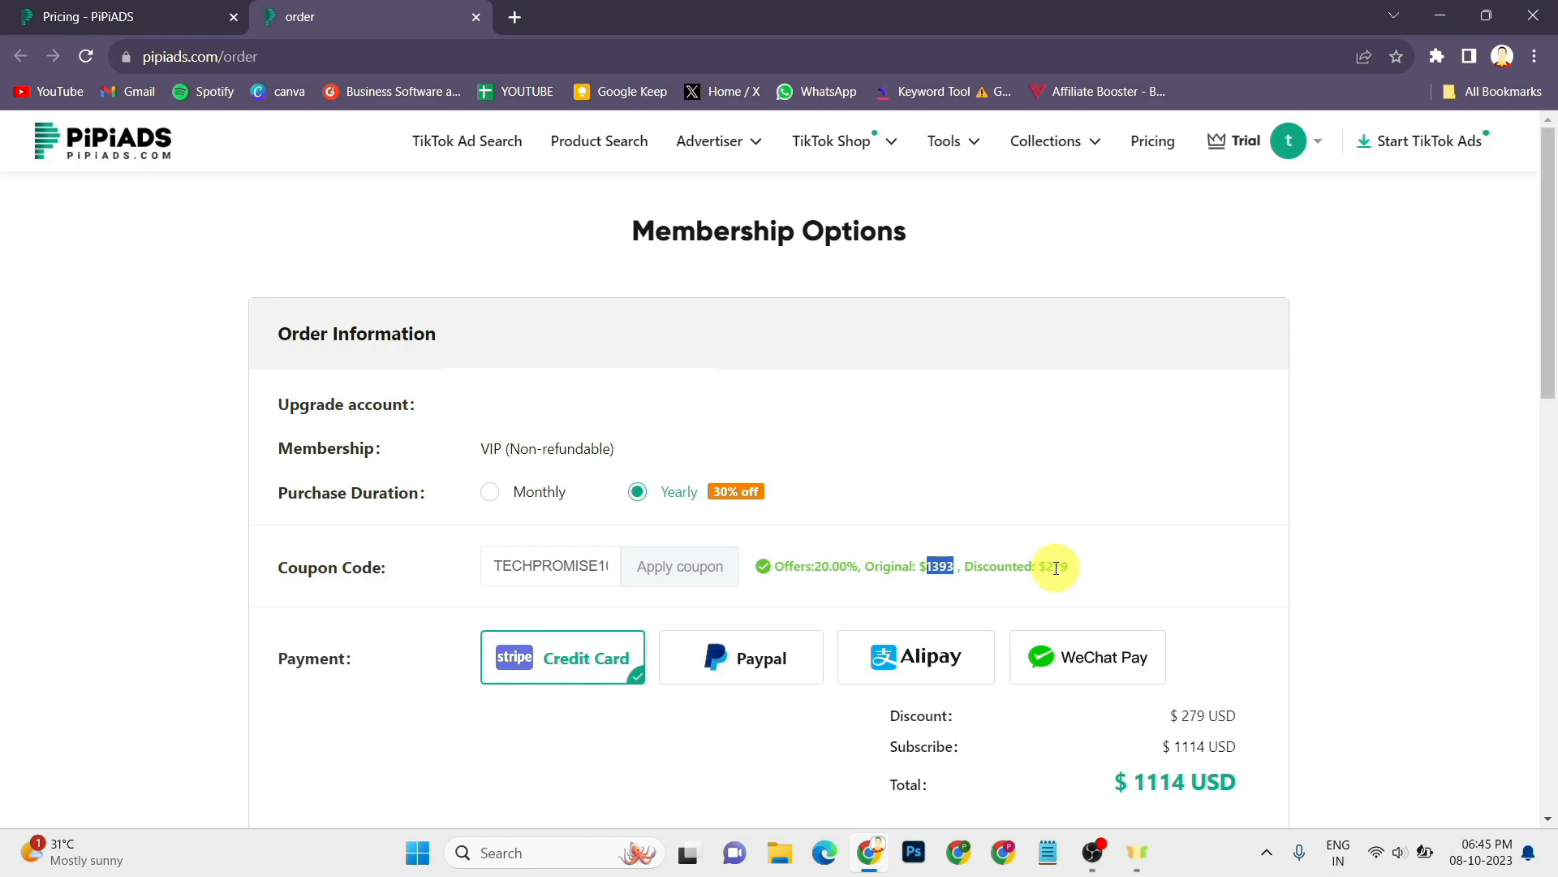
Step: Scroll down to review the $279 discount and $1114 USD total
scroll(down, 3)
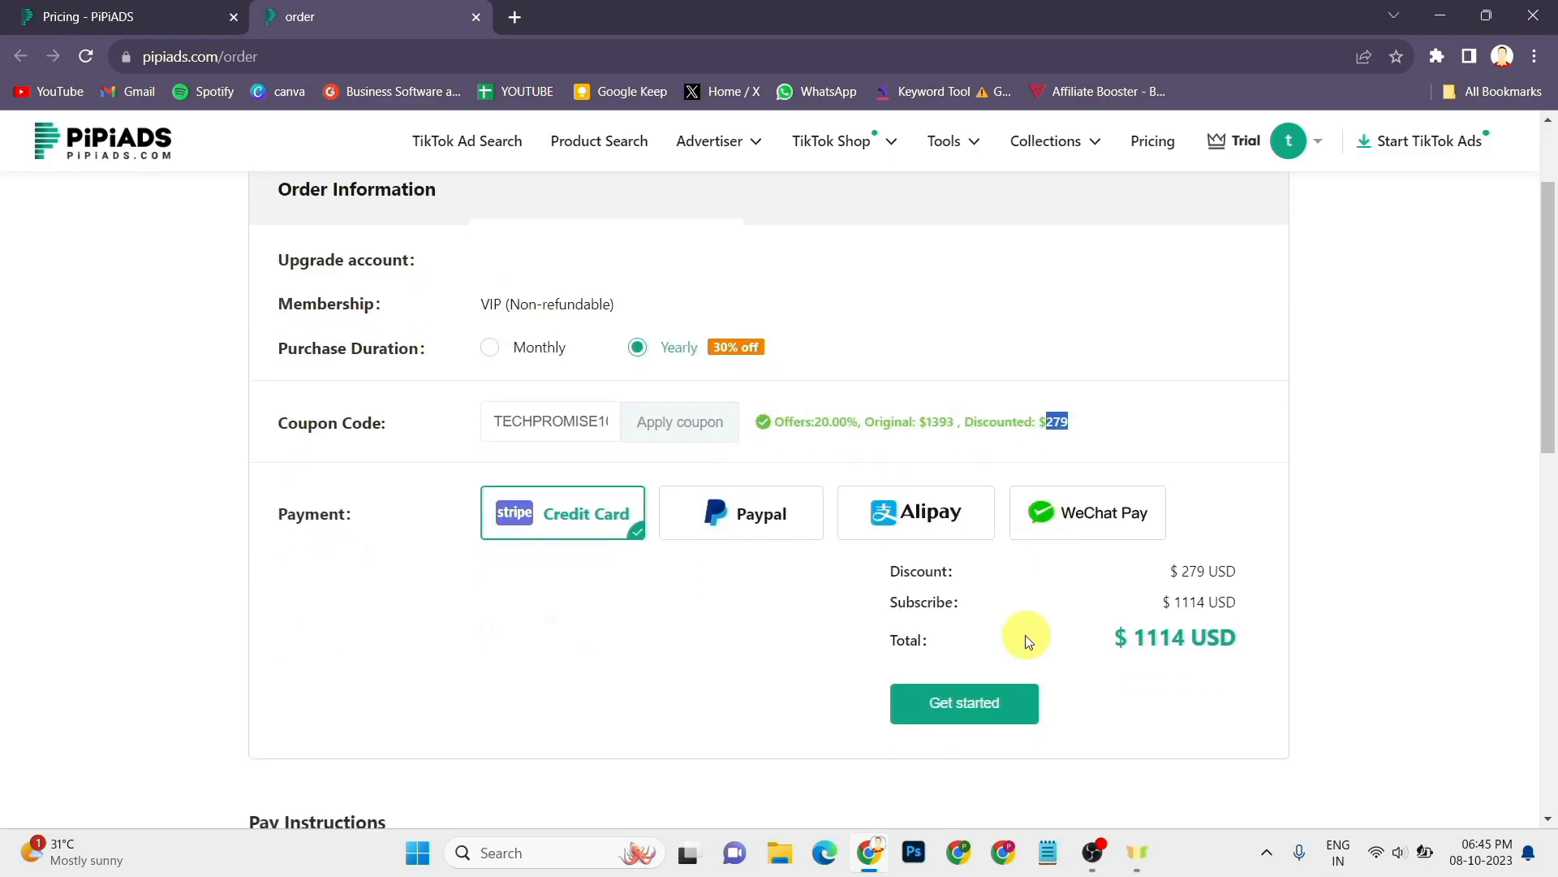
mouse_move(1188, 643)
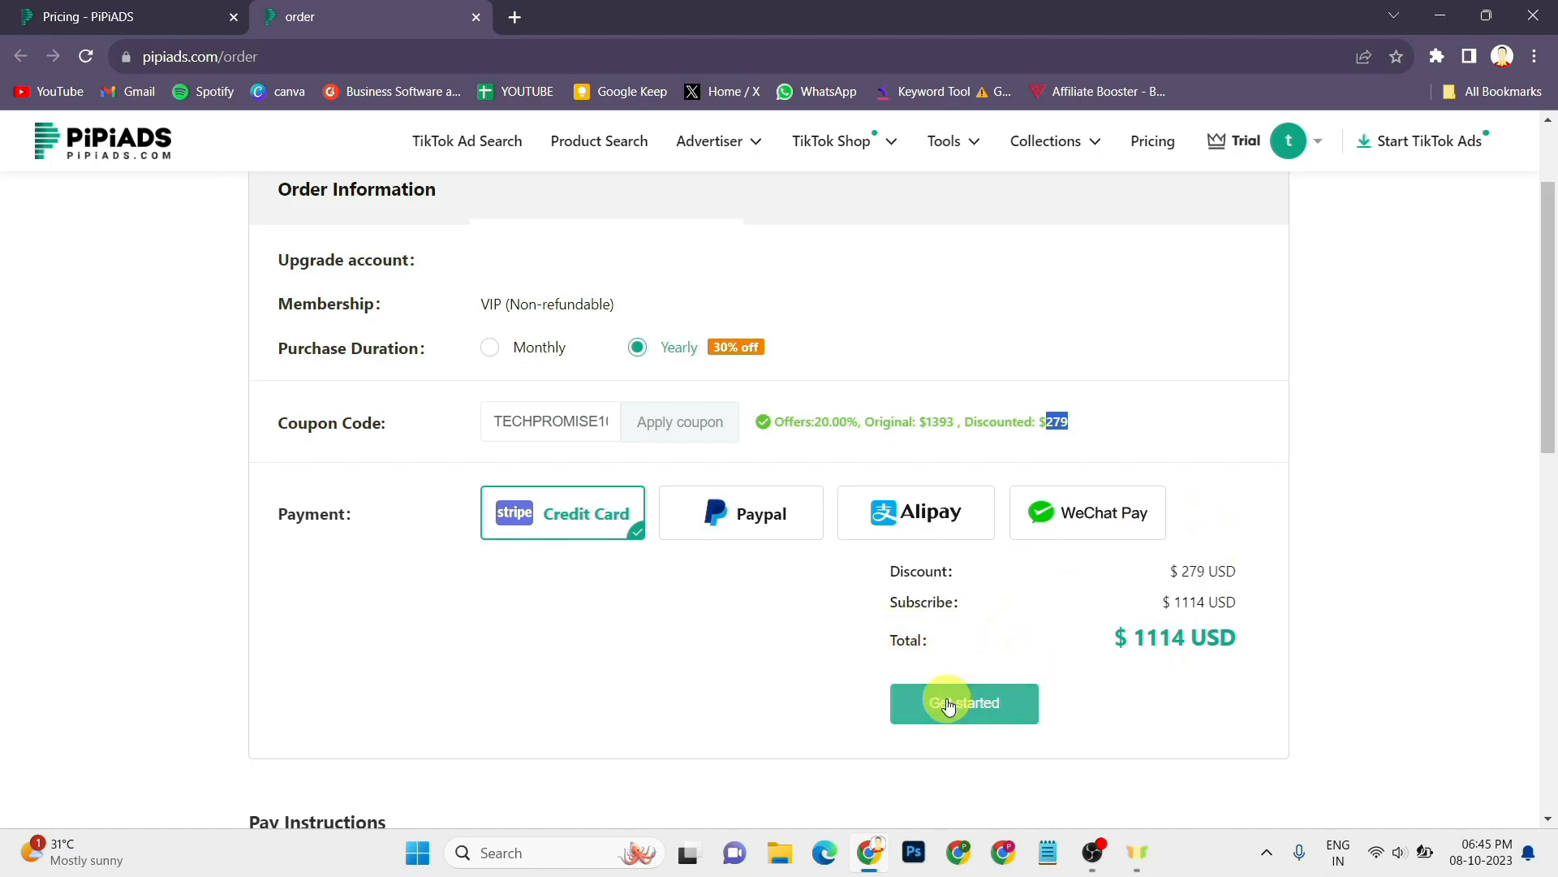
mouse_move(767, 560)
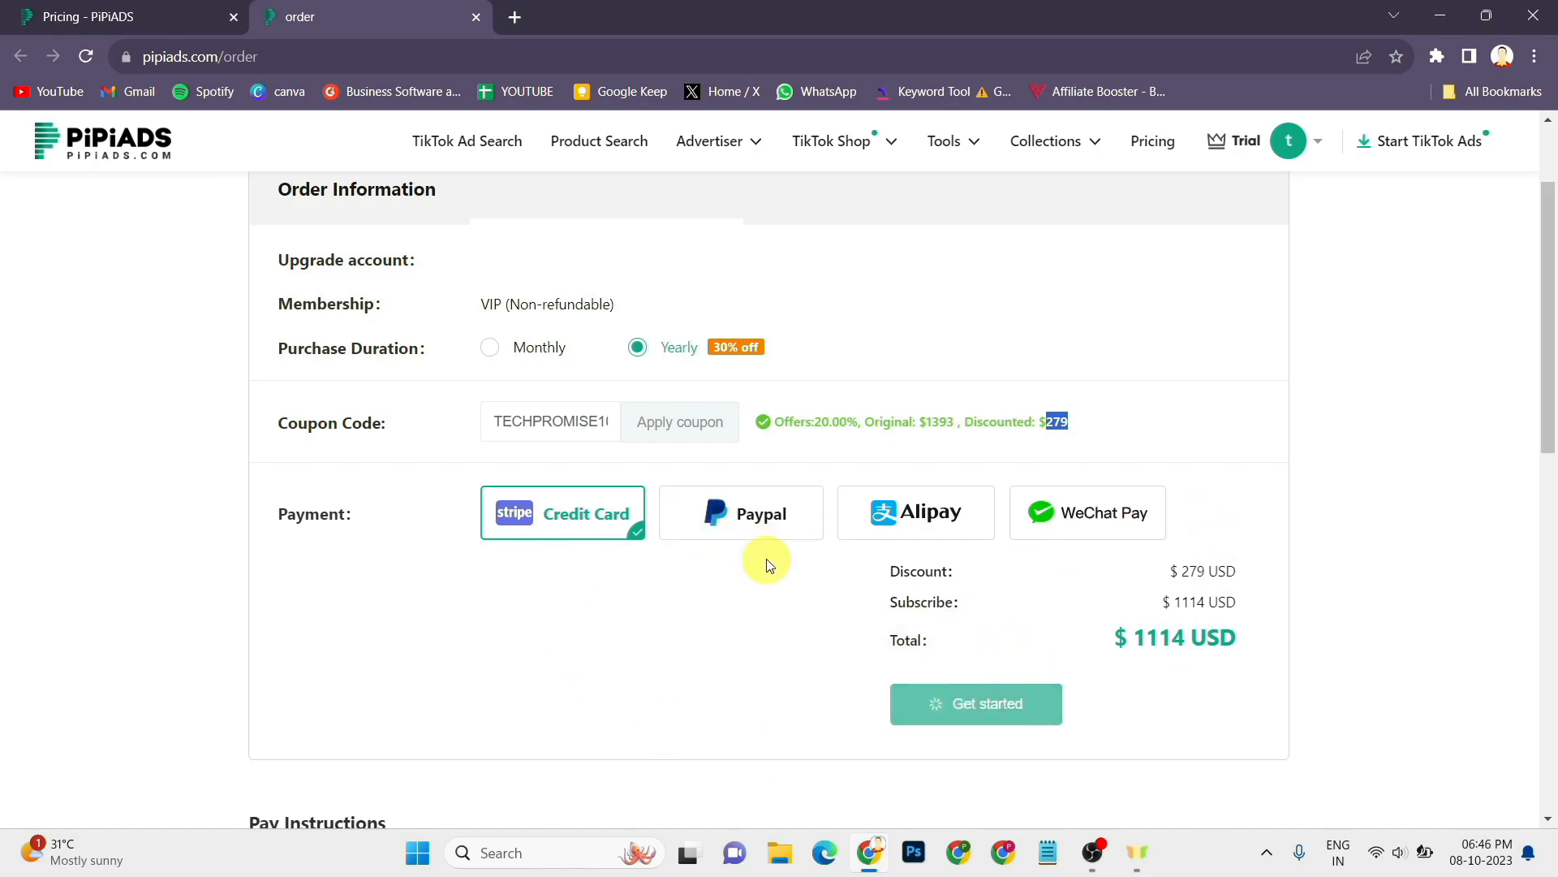
Step: Proceed to Stripe checkout for the $1,114.00 per year VIP subscription
click(975, 702)
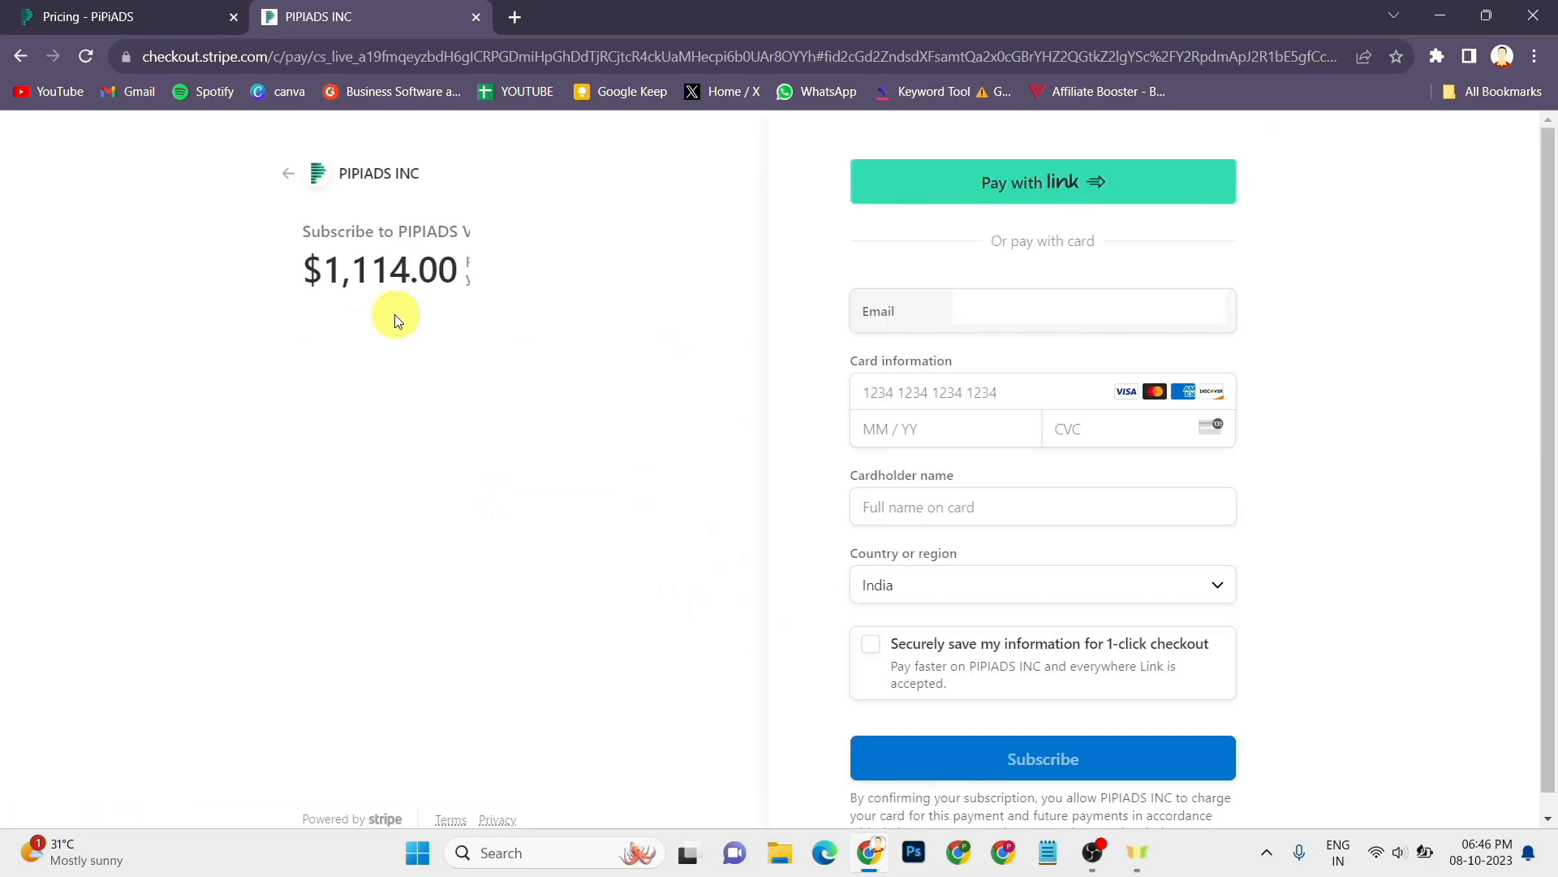
mouse_move(713, 506)
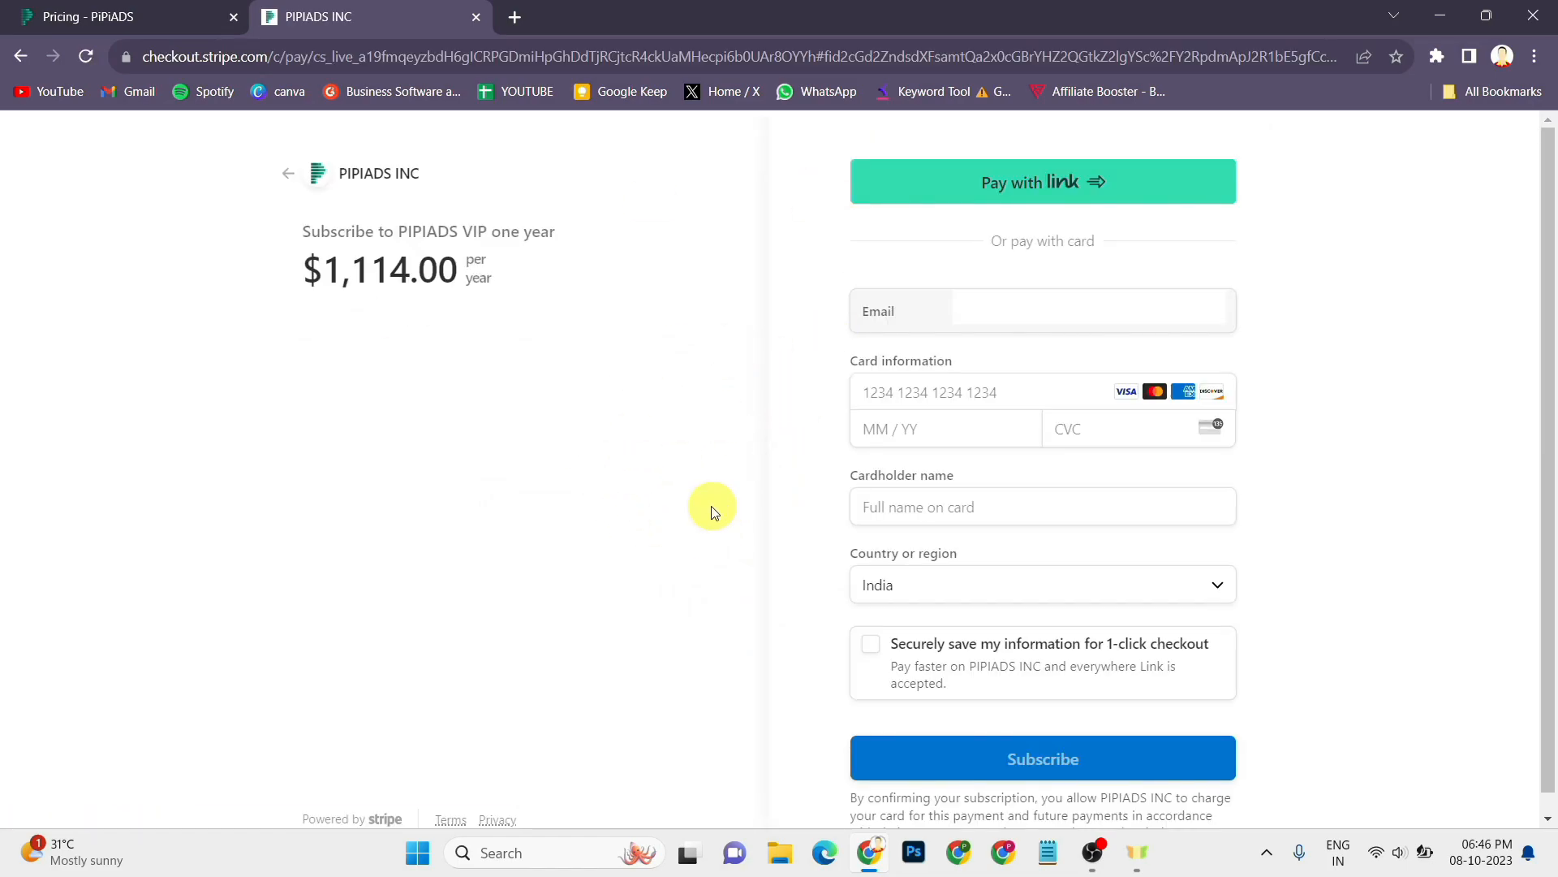
mouse_move(913, 624)
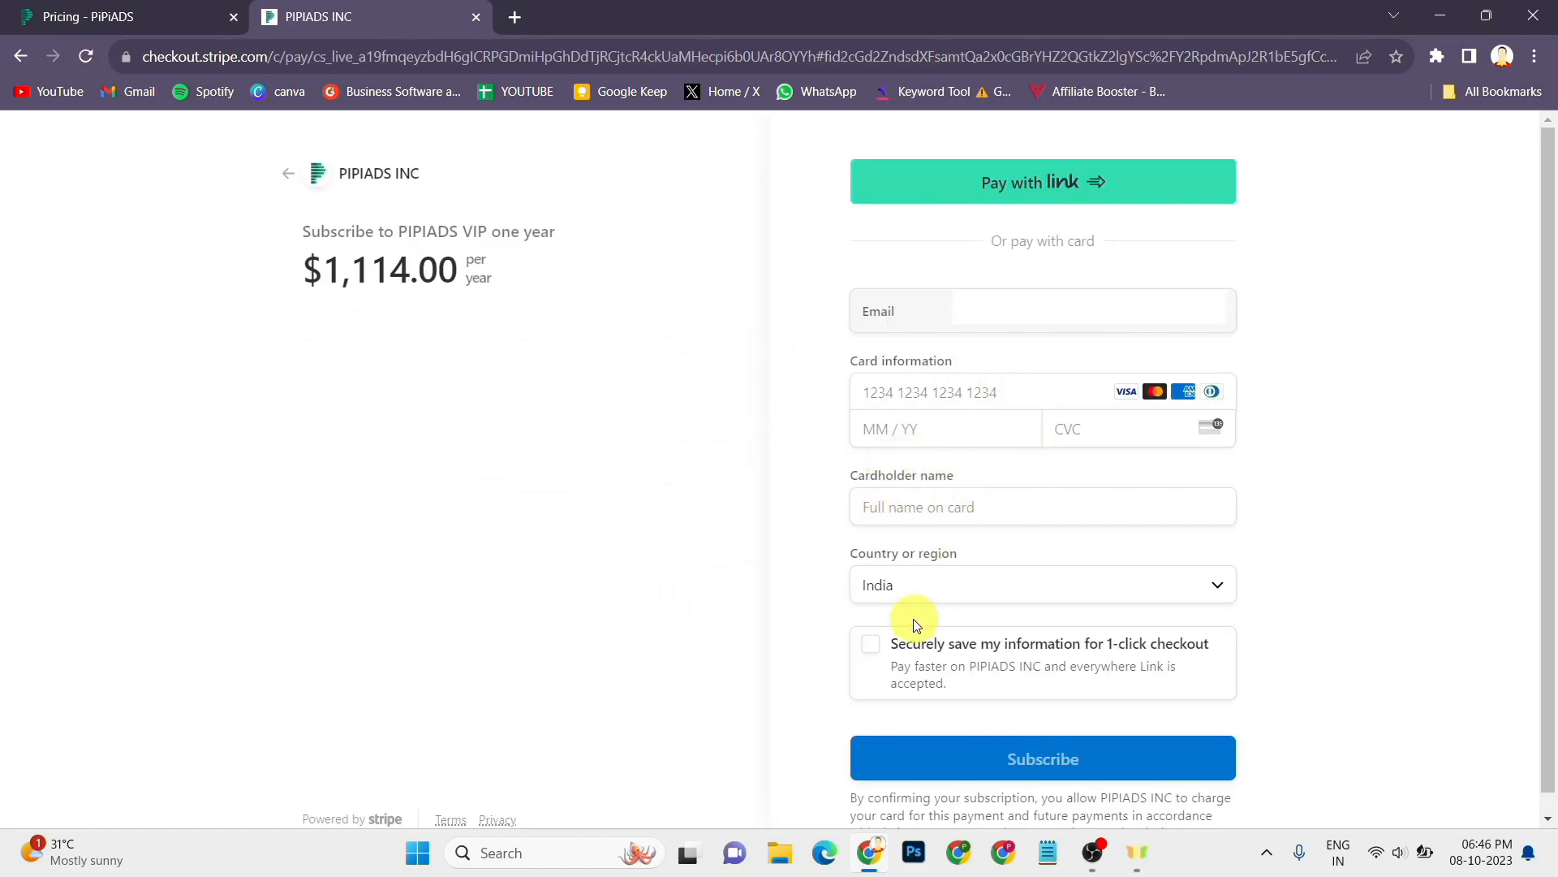
mouse_move(596, 565)
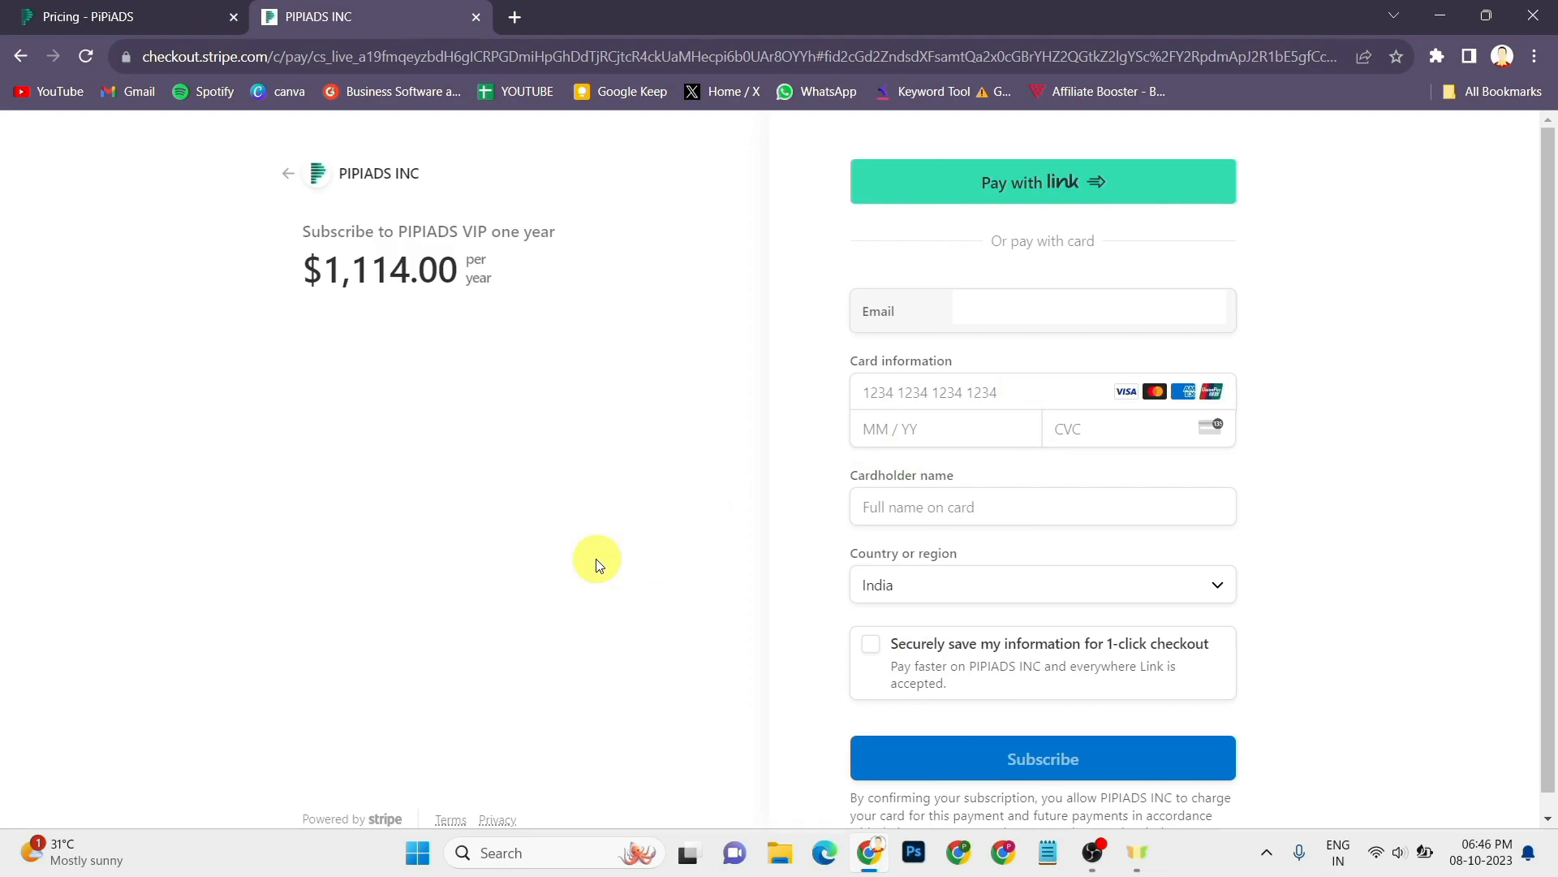